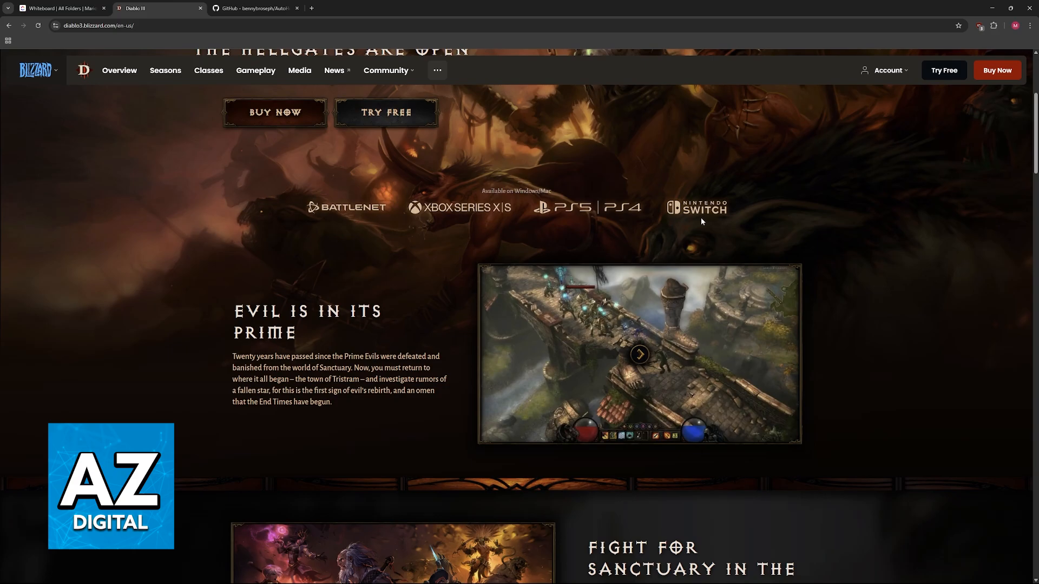
Scroll to the Diablo III homepage hero banner with the buy and free-trial offers
scroll(down, 3)
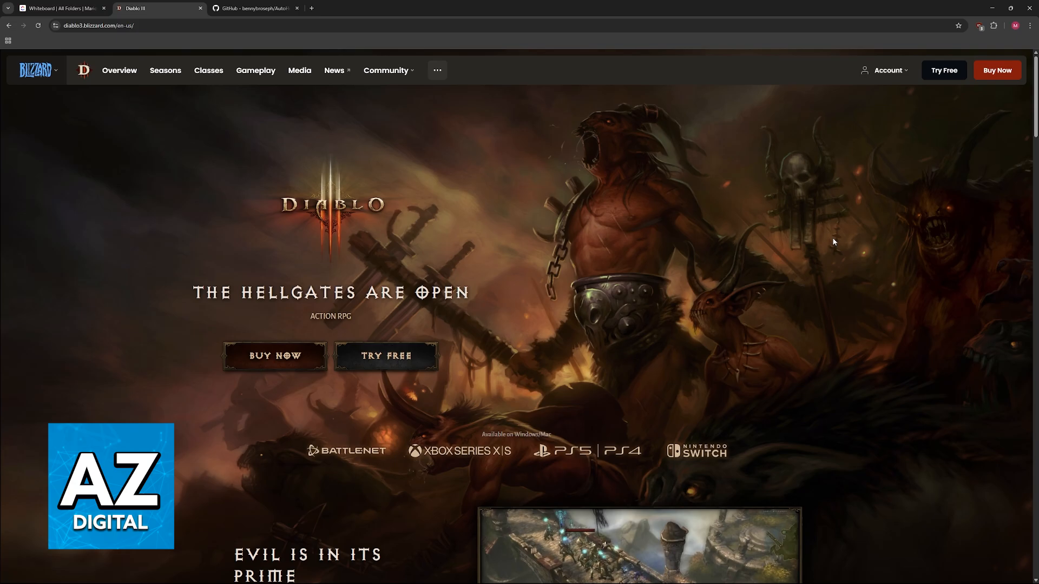
mouse_move(832, 242)
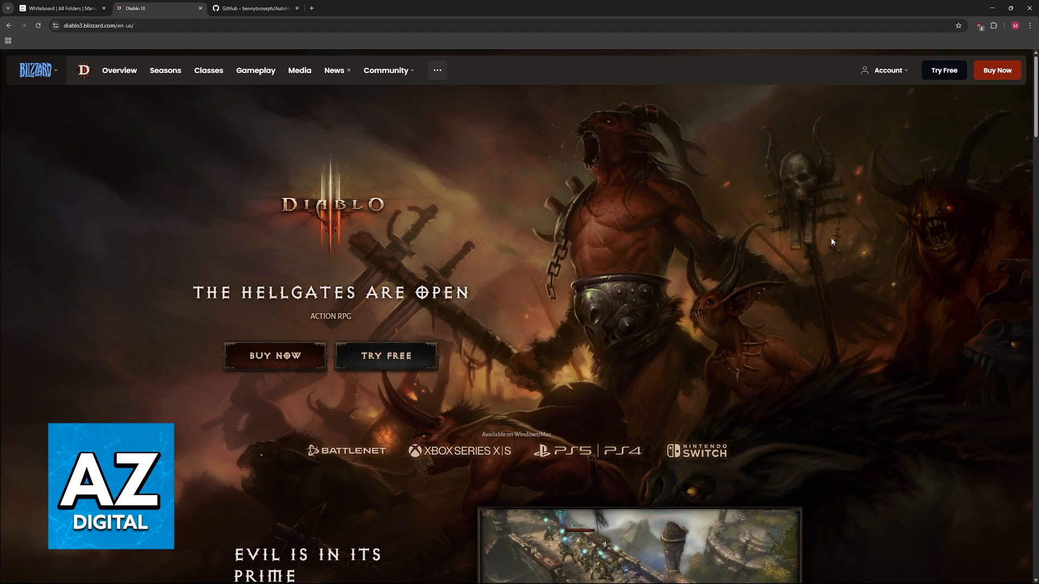
mouse_move(327, 103)
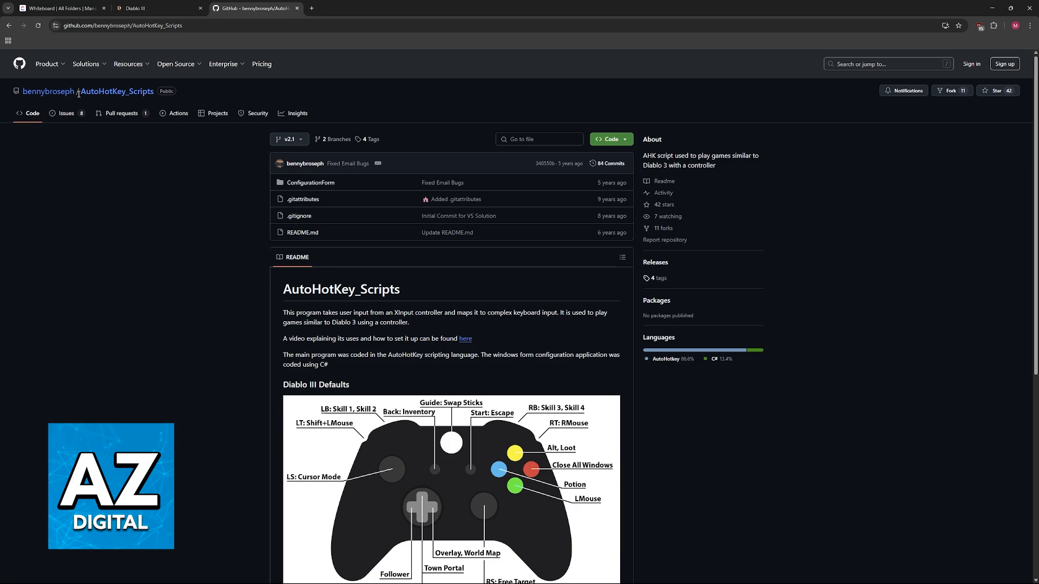
Highlight the AutoHotKey_Scripts README's opening sentence and its line about playing Diablo 3
double_click(116, 91)
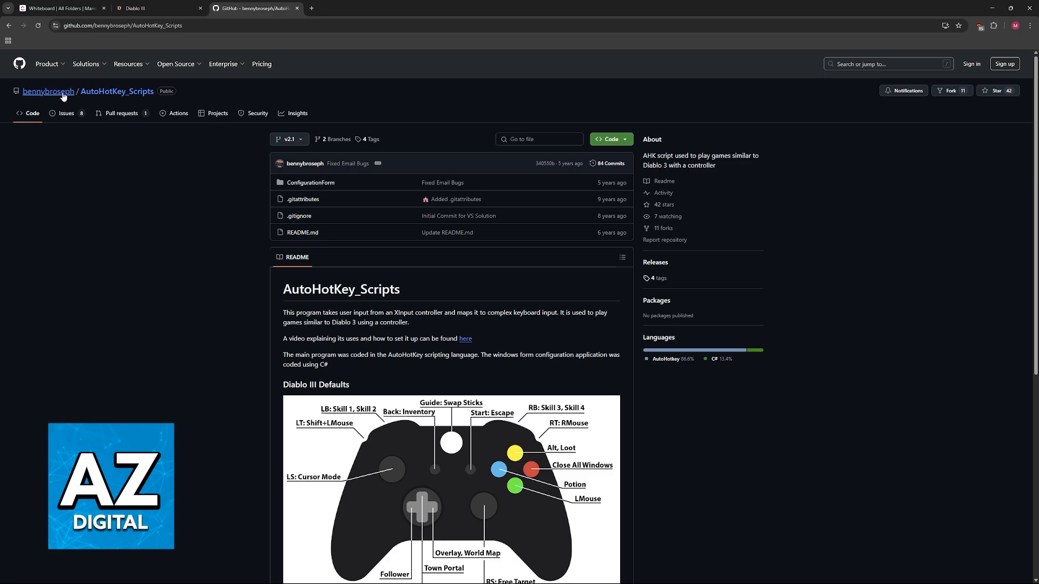
scroll(down, 3)
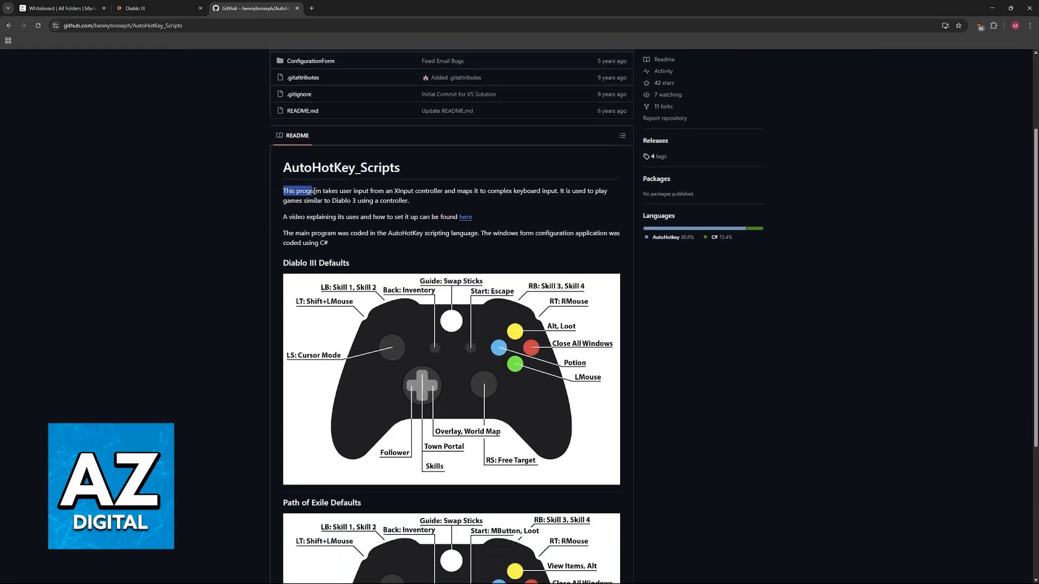
drag(283, 191, 396, 191)
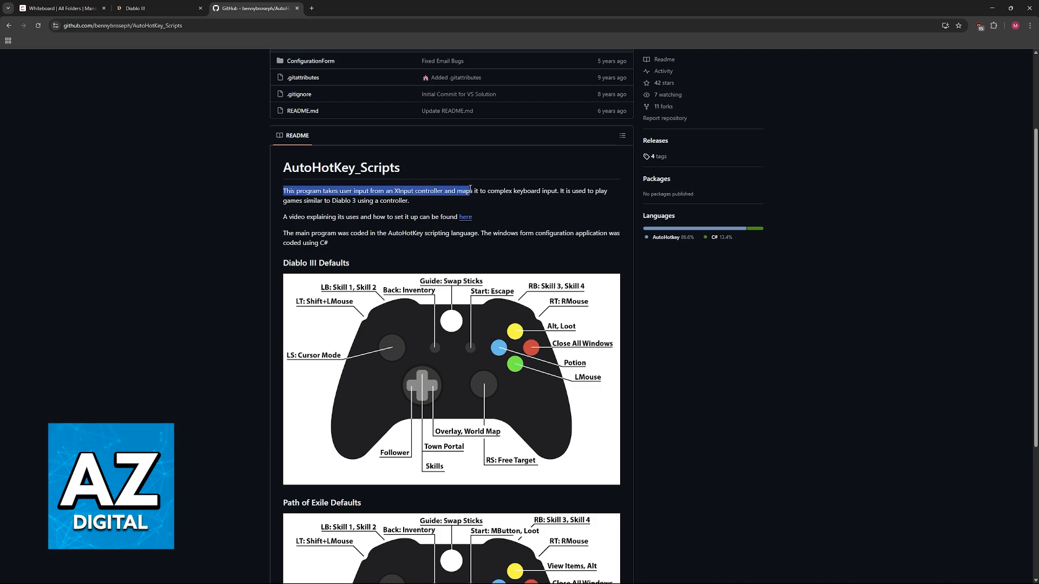
click(558, 201)
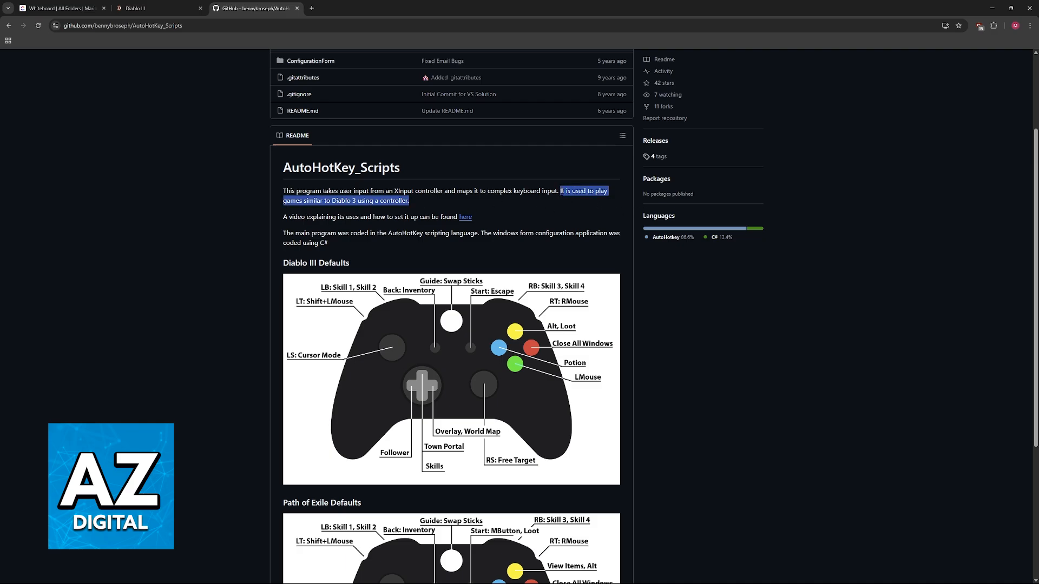
click(566, 210)
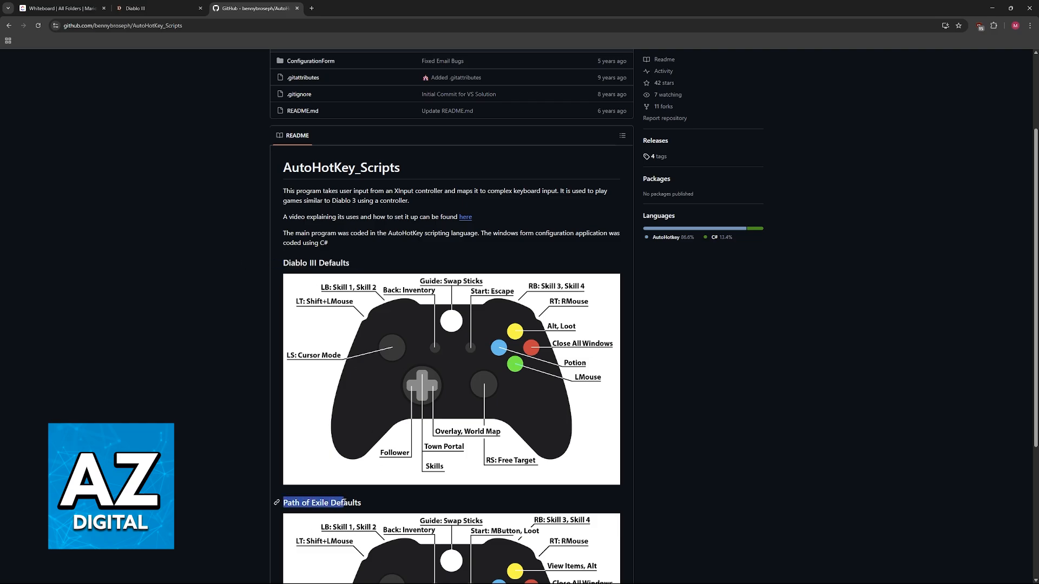
Scroll through the controller layout images and back, then go to the game-settings whiteboard
scroll(down, 3)
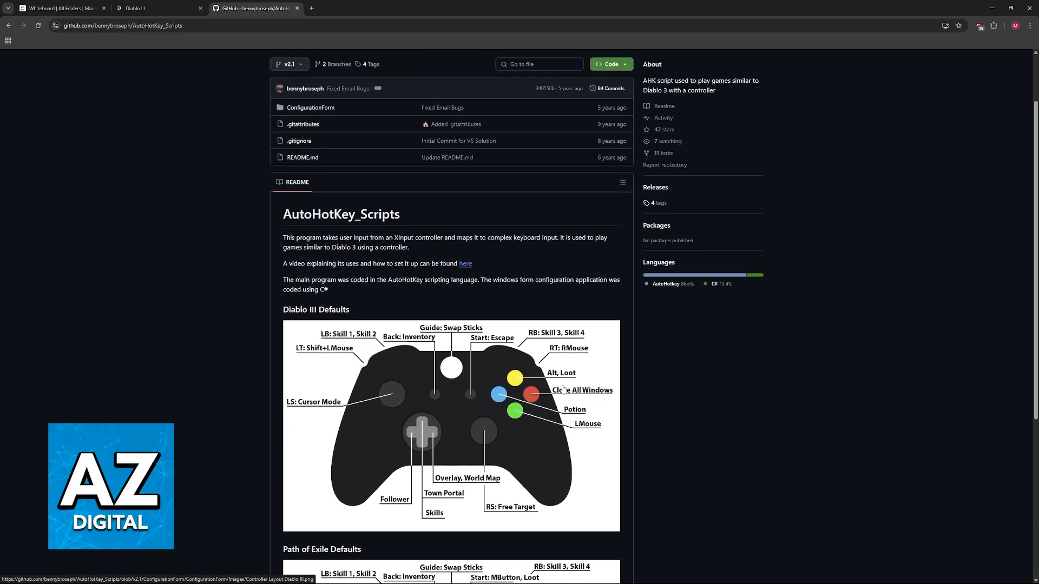
scroll(up, 3)
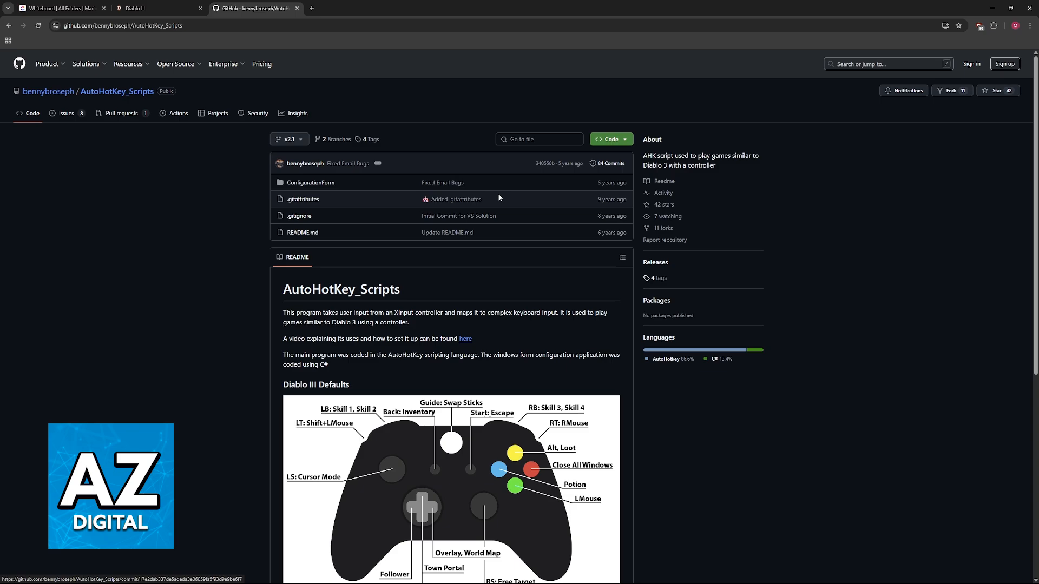
mouse_move(517, 351)
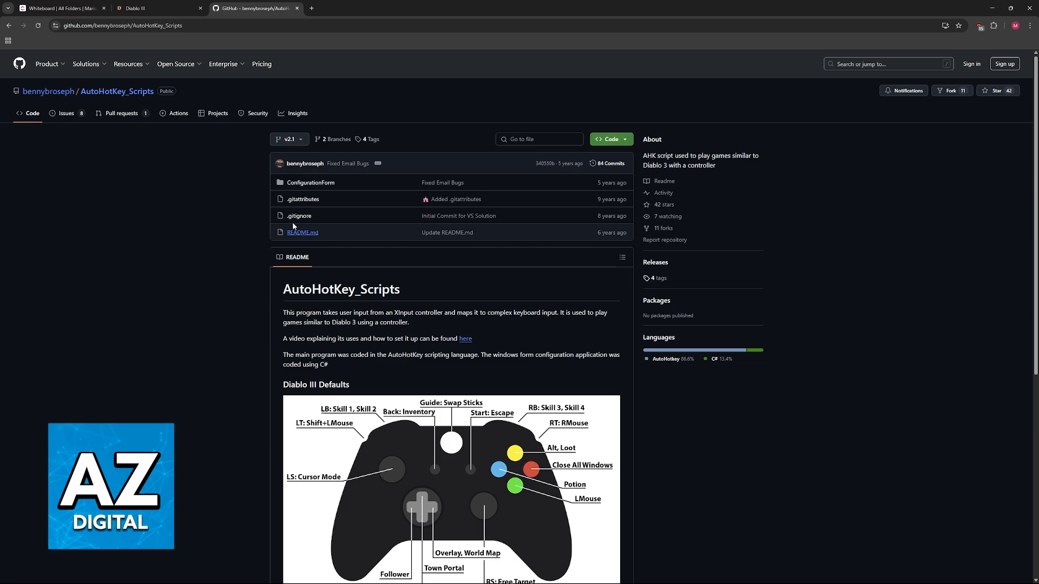
mouse_move(615, 229)
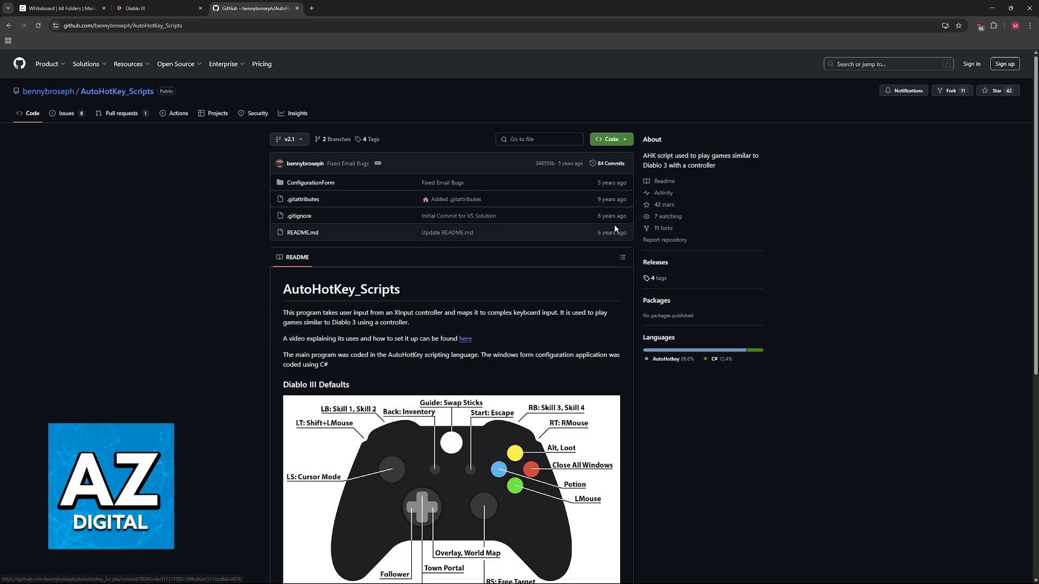
mouse_move(679, 313)
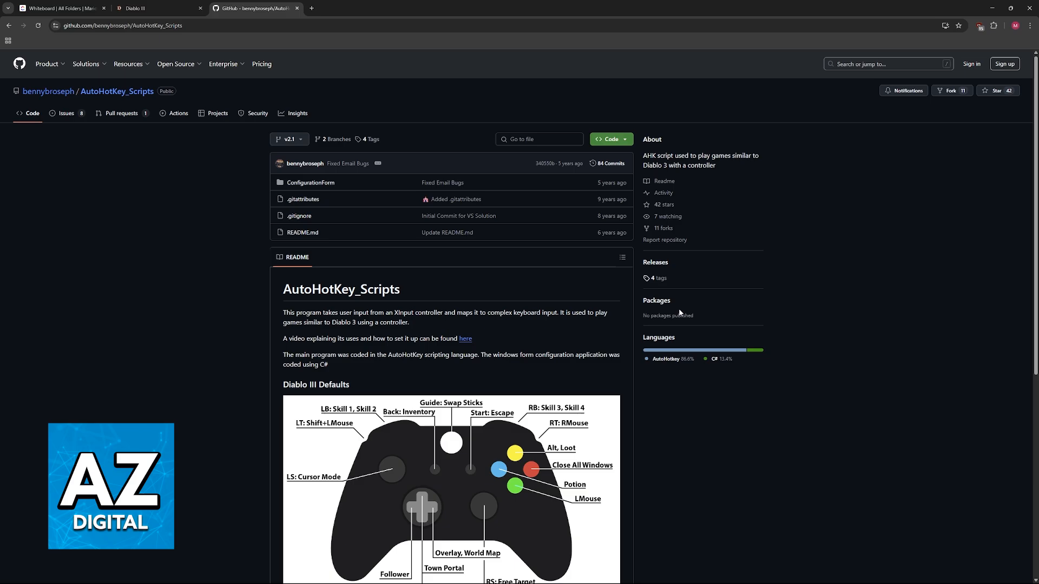
click(59, 8)
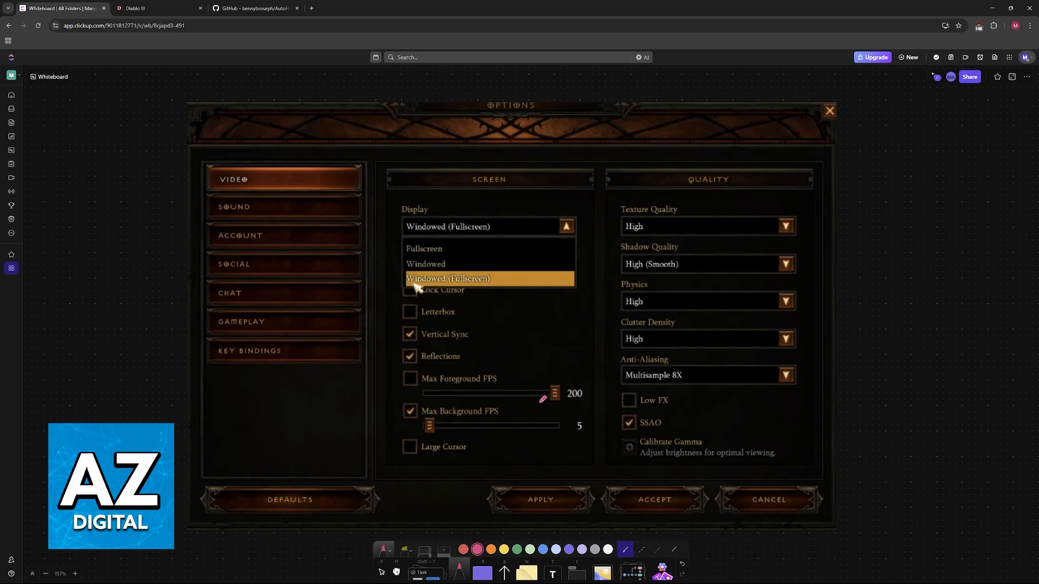
Draw pink pen marks beside the Display mode choices on the video settings screenshot
drag(402, 251, 409, 298)
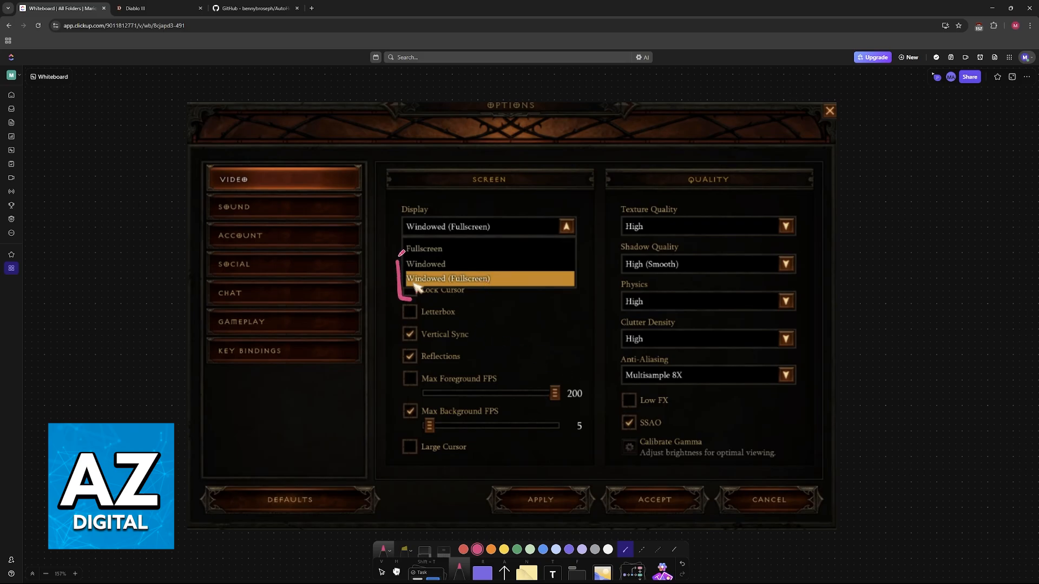
drag(401, 252, 584, 295)
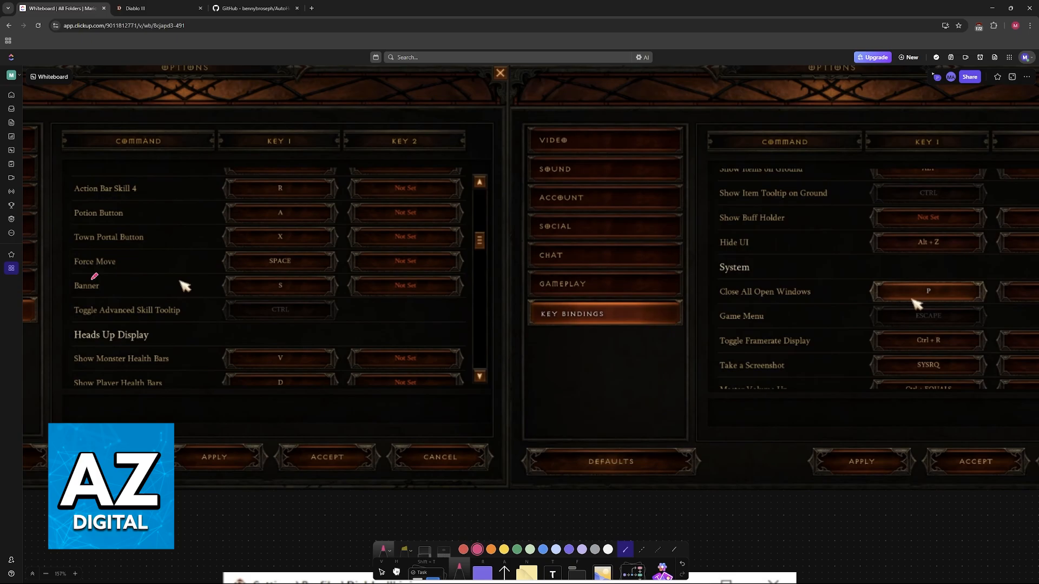
Draw a pink line under the Force Move row and circle its SPACE key
drag(73, 272, 307, 274)
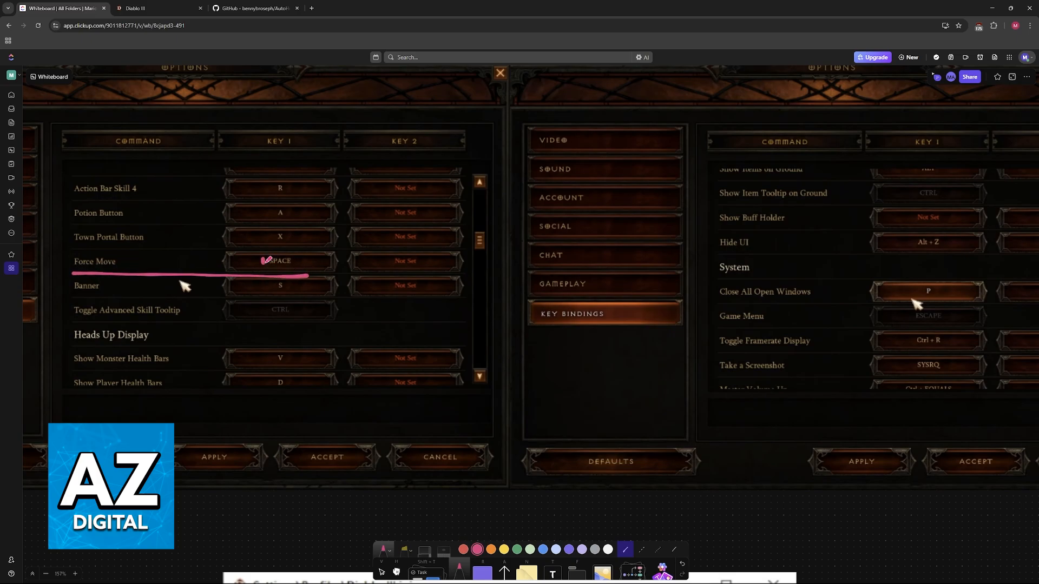
drag(265, 258, 265, 258)
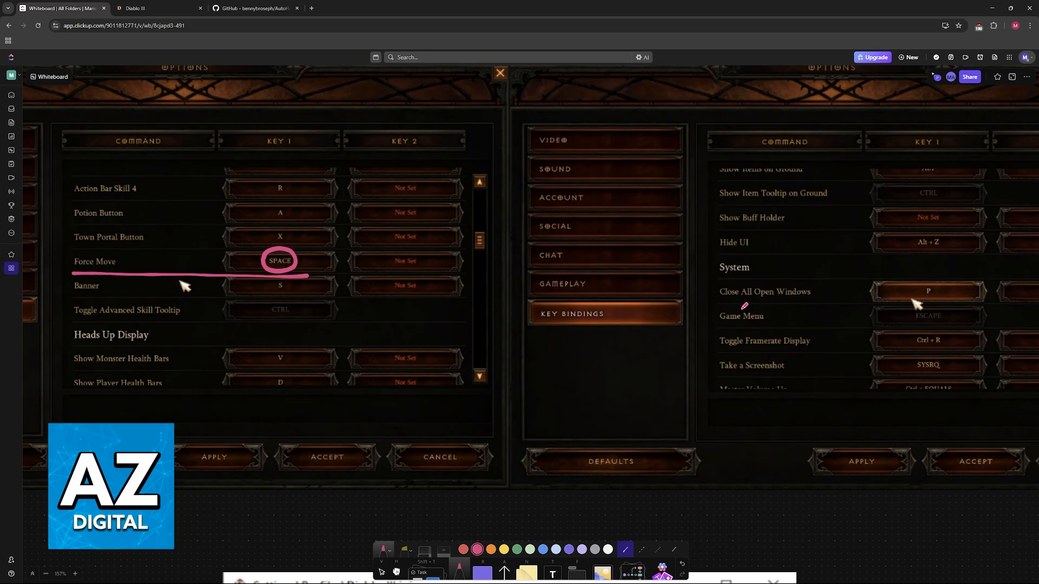